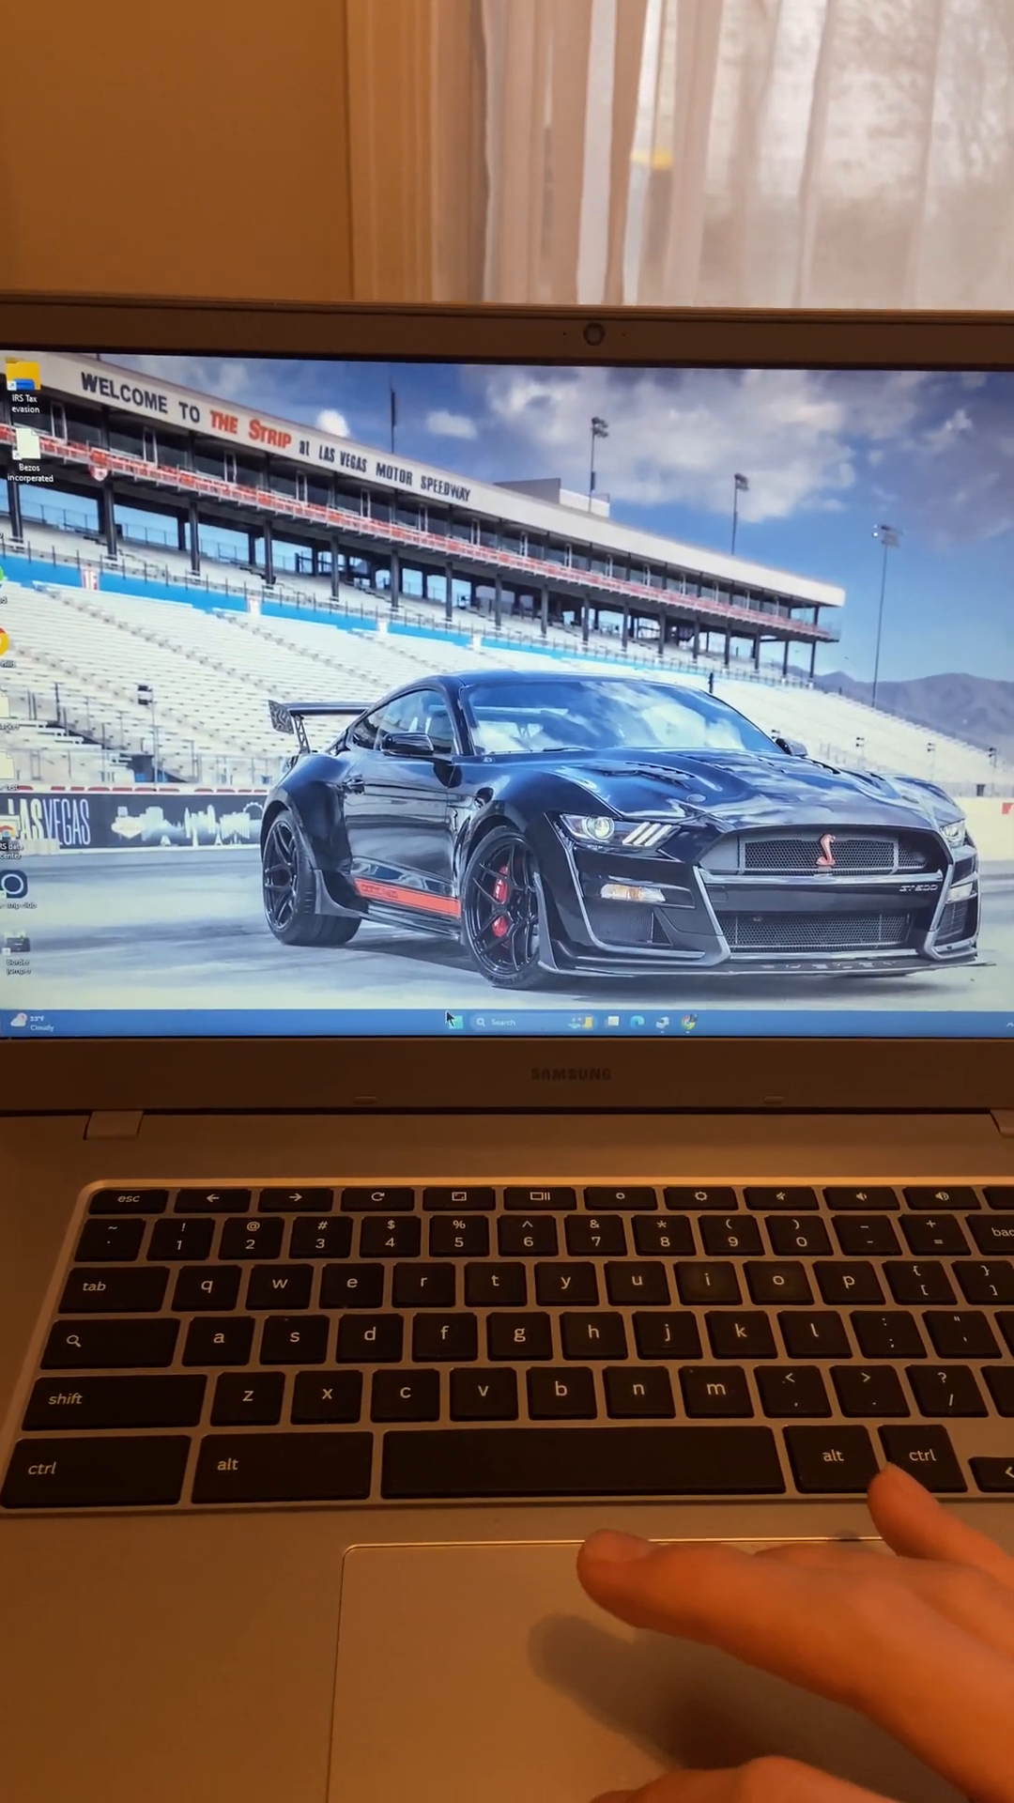
Step: Launch Google Chrome, then close the profile chooser and the Microsoft Edge window
{"action": "left_click", "coordinate": [464, 1022]}
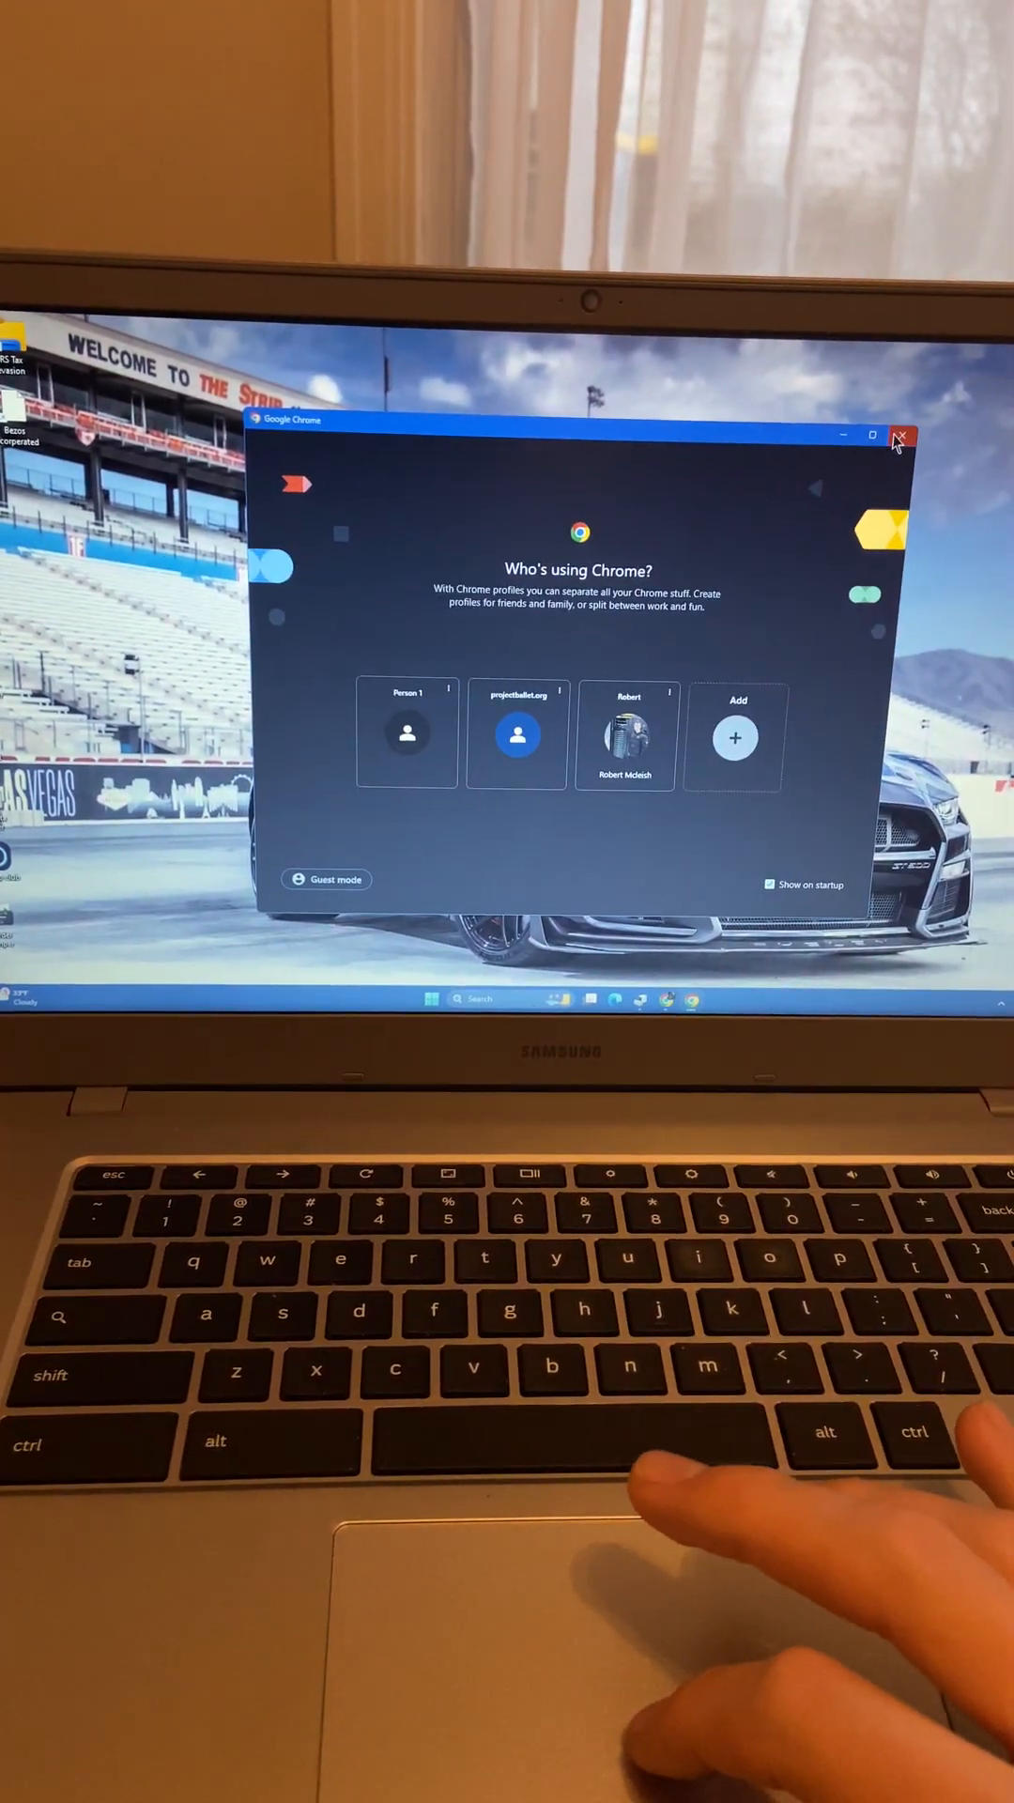
{"action": "left_click", "coordinate": [901, 434]}
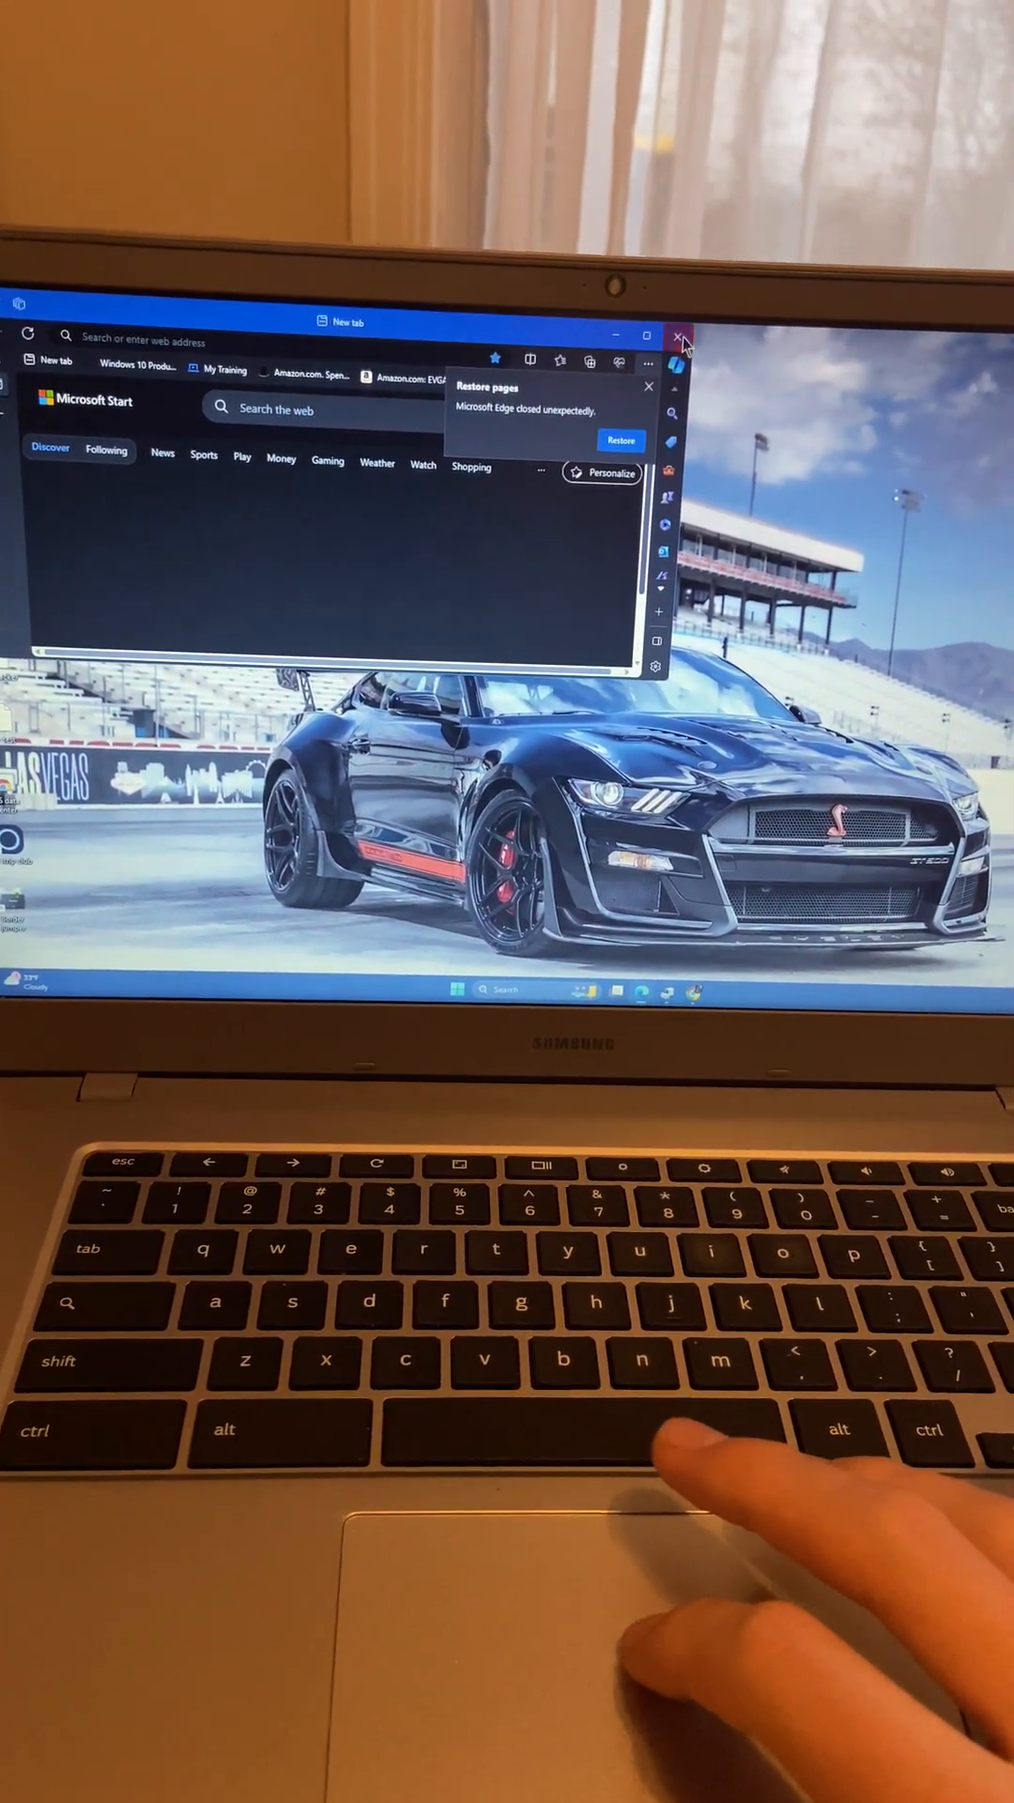
{"action": "left_click", "coordinate": [684, 334]}
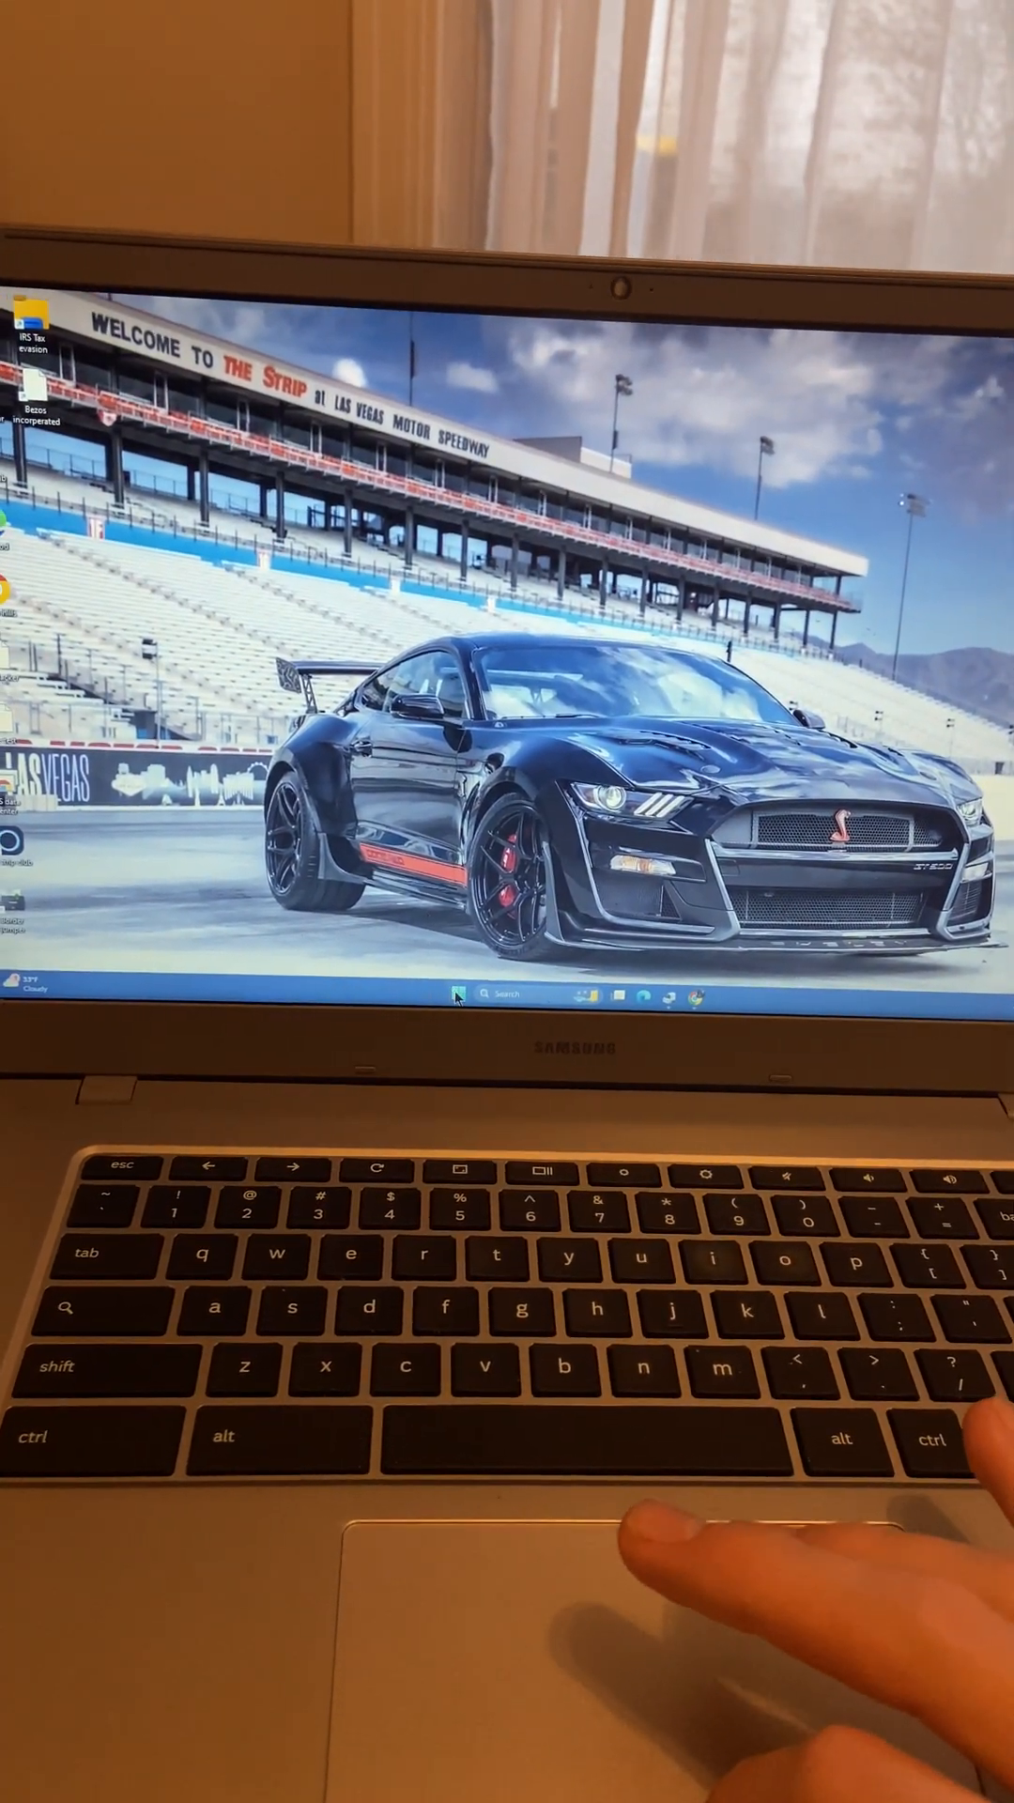
Step: Search the Start menu for 'task Manager' and launch it
{"action": "left_click", "coordinate": [472, 997]}
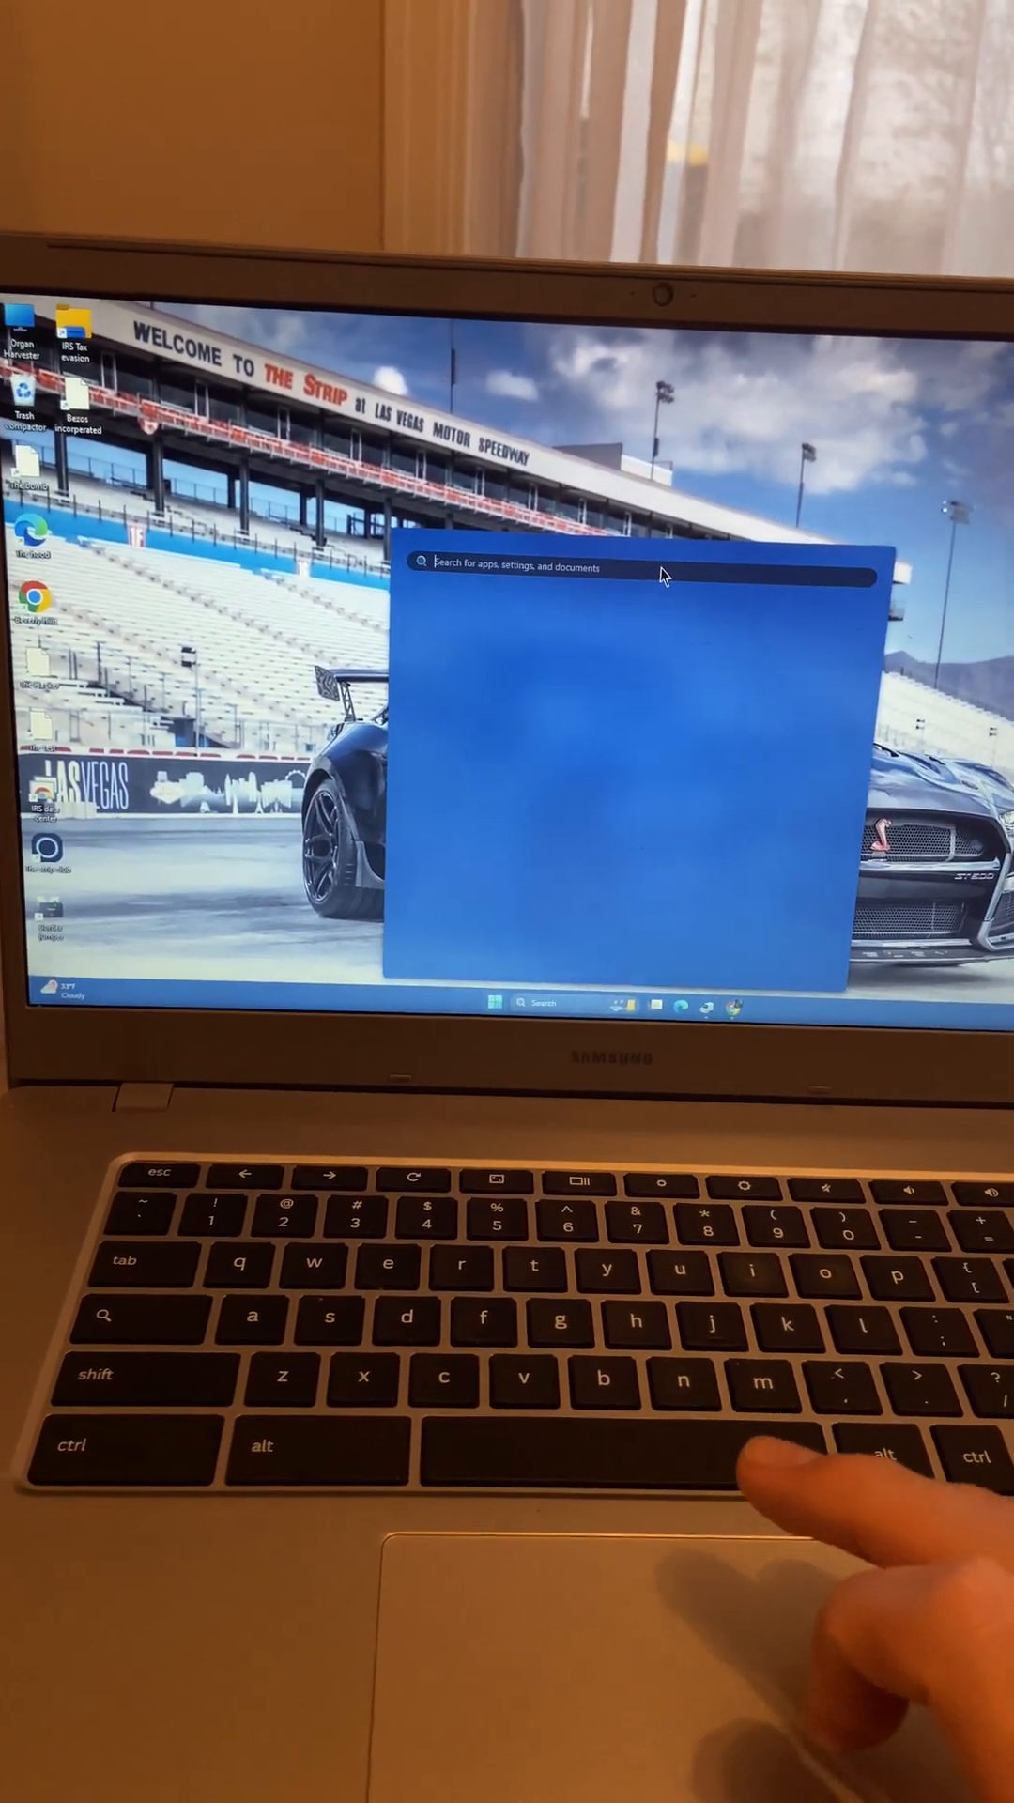
{"action": "type", "text": "task Manager"}
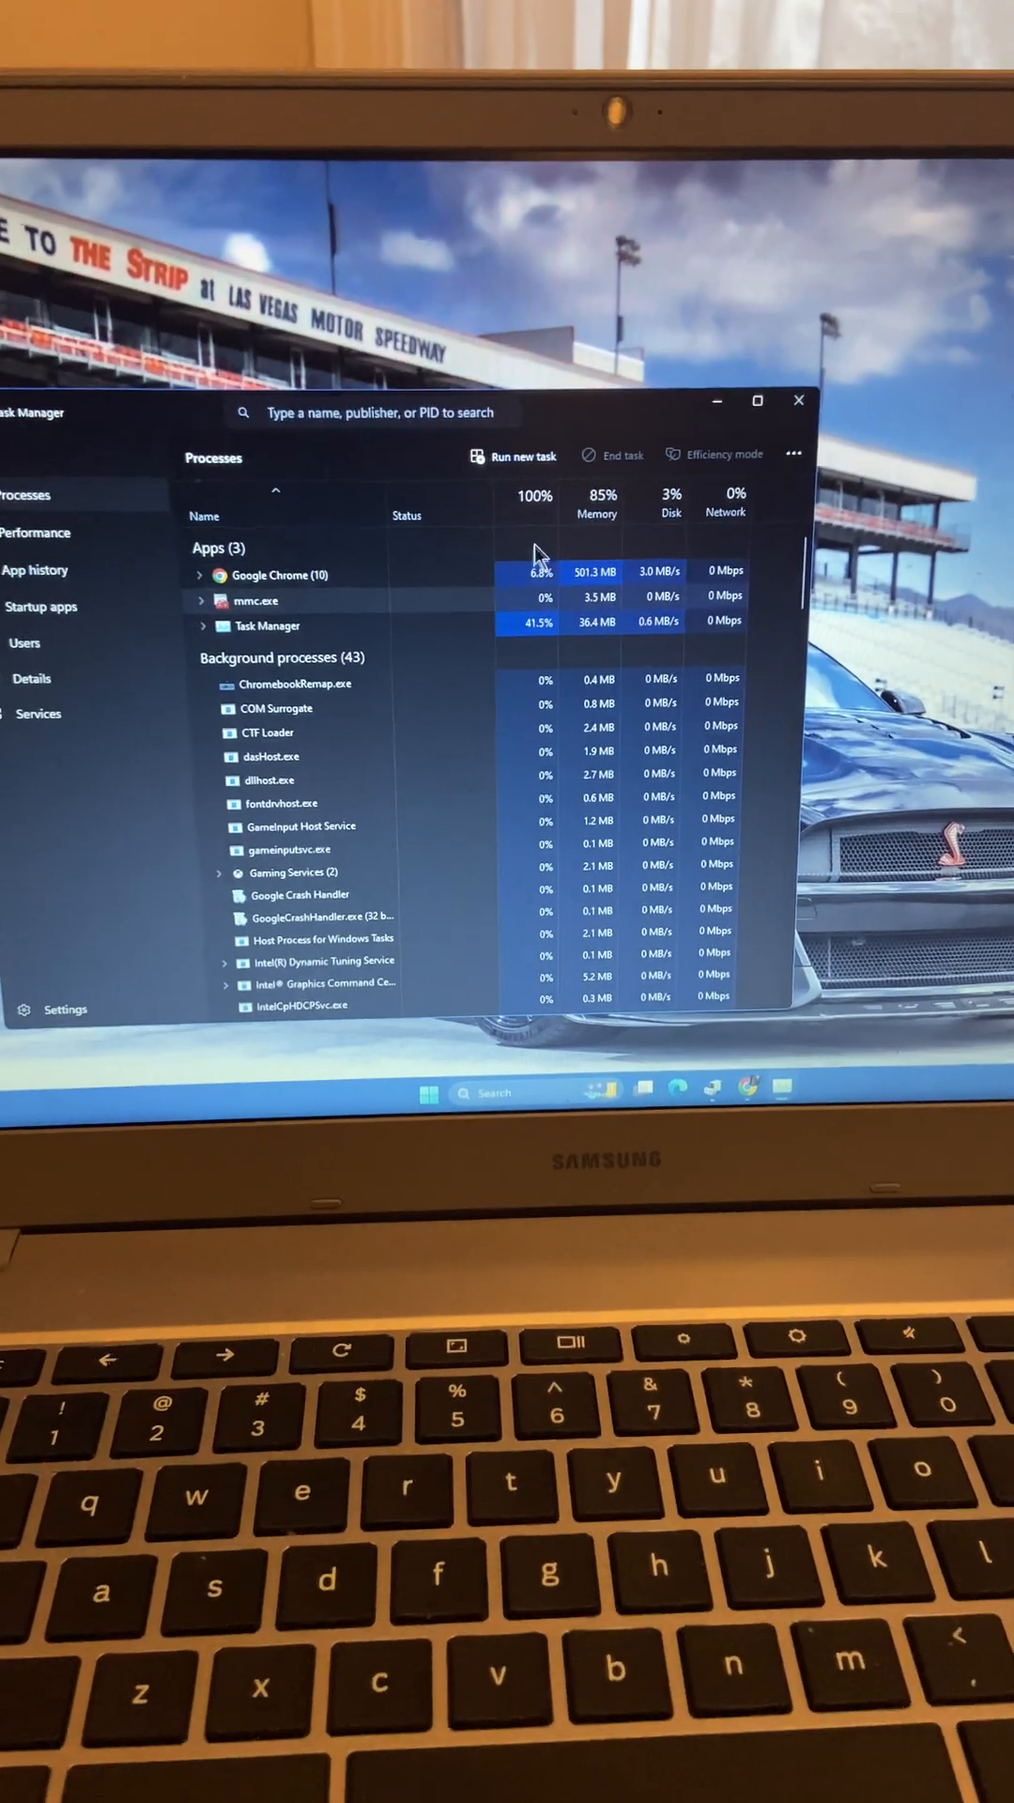
{"action": "left_click", "coordinate": [34, 531]}
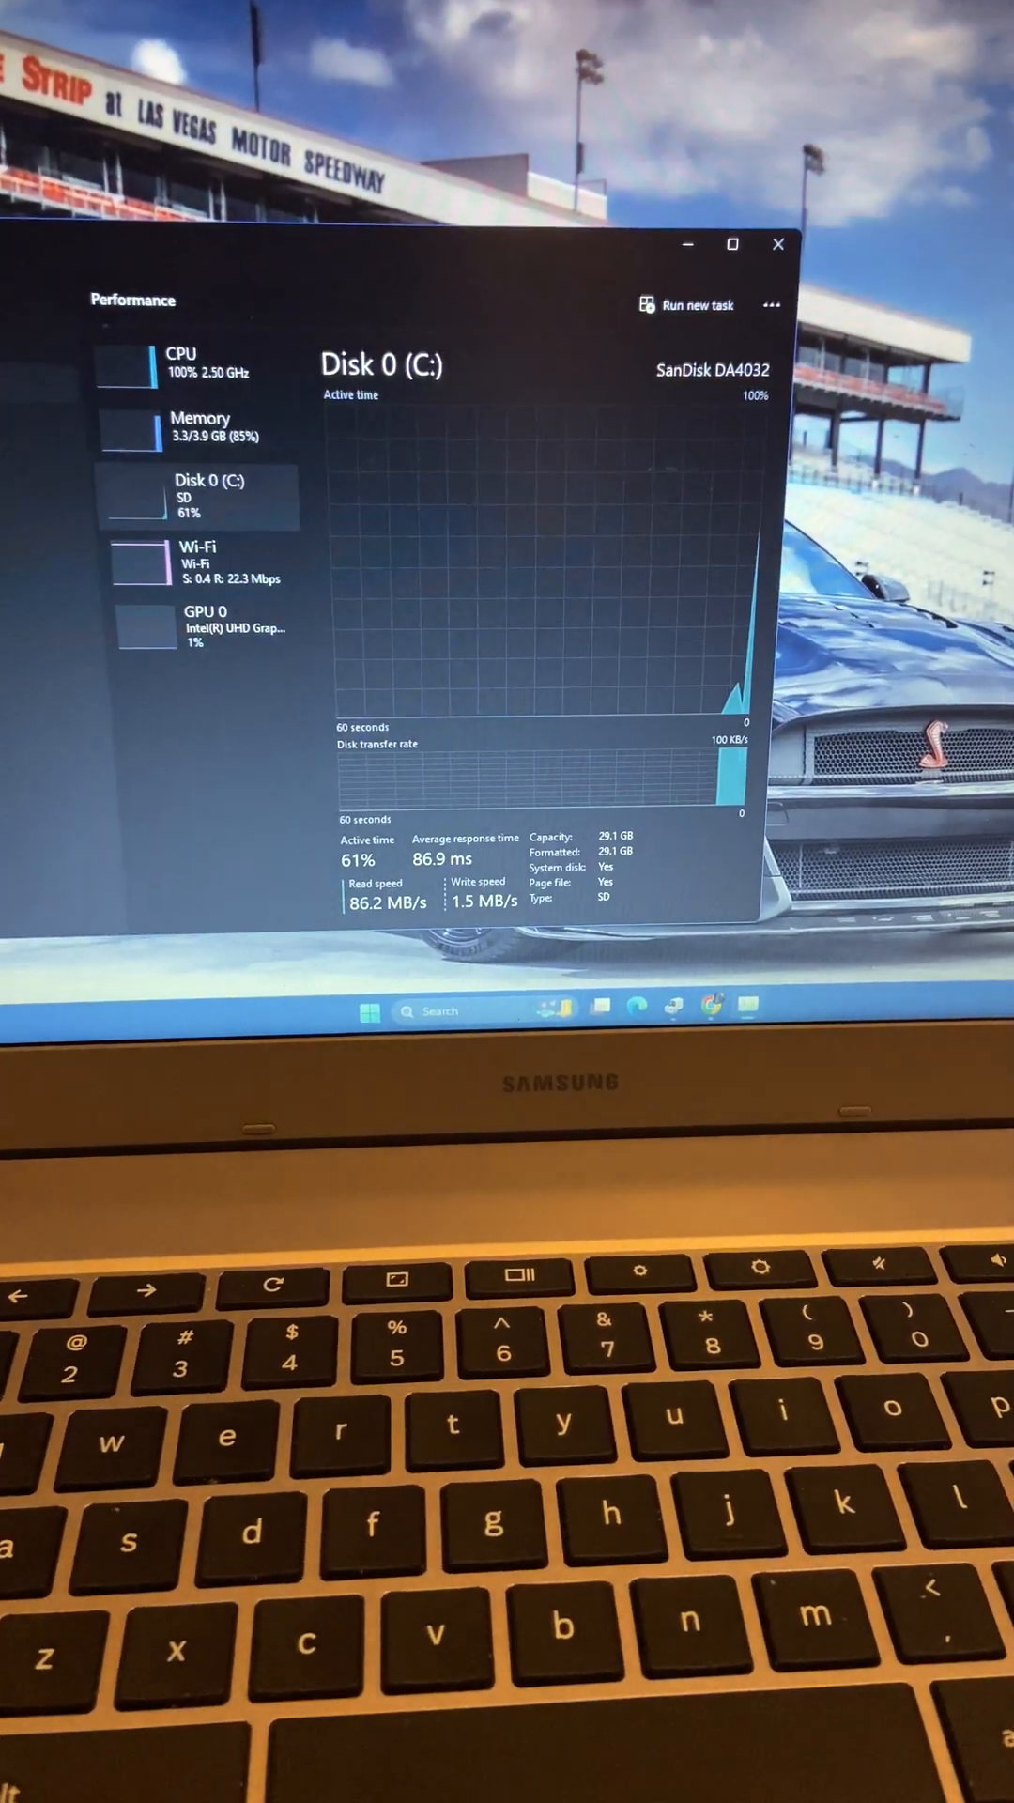
{"action": "left_click", "coordinate": [229, 357]}
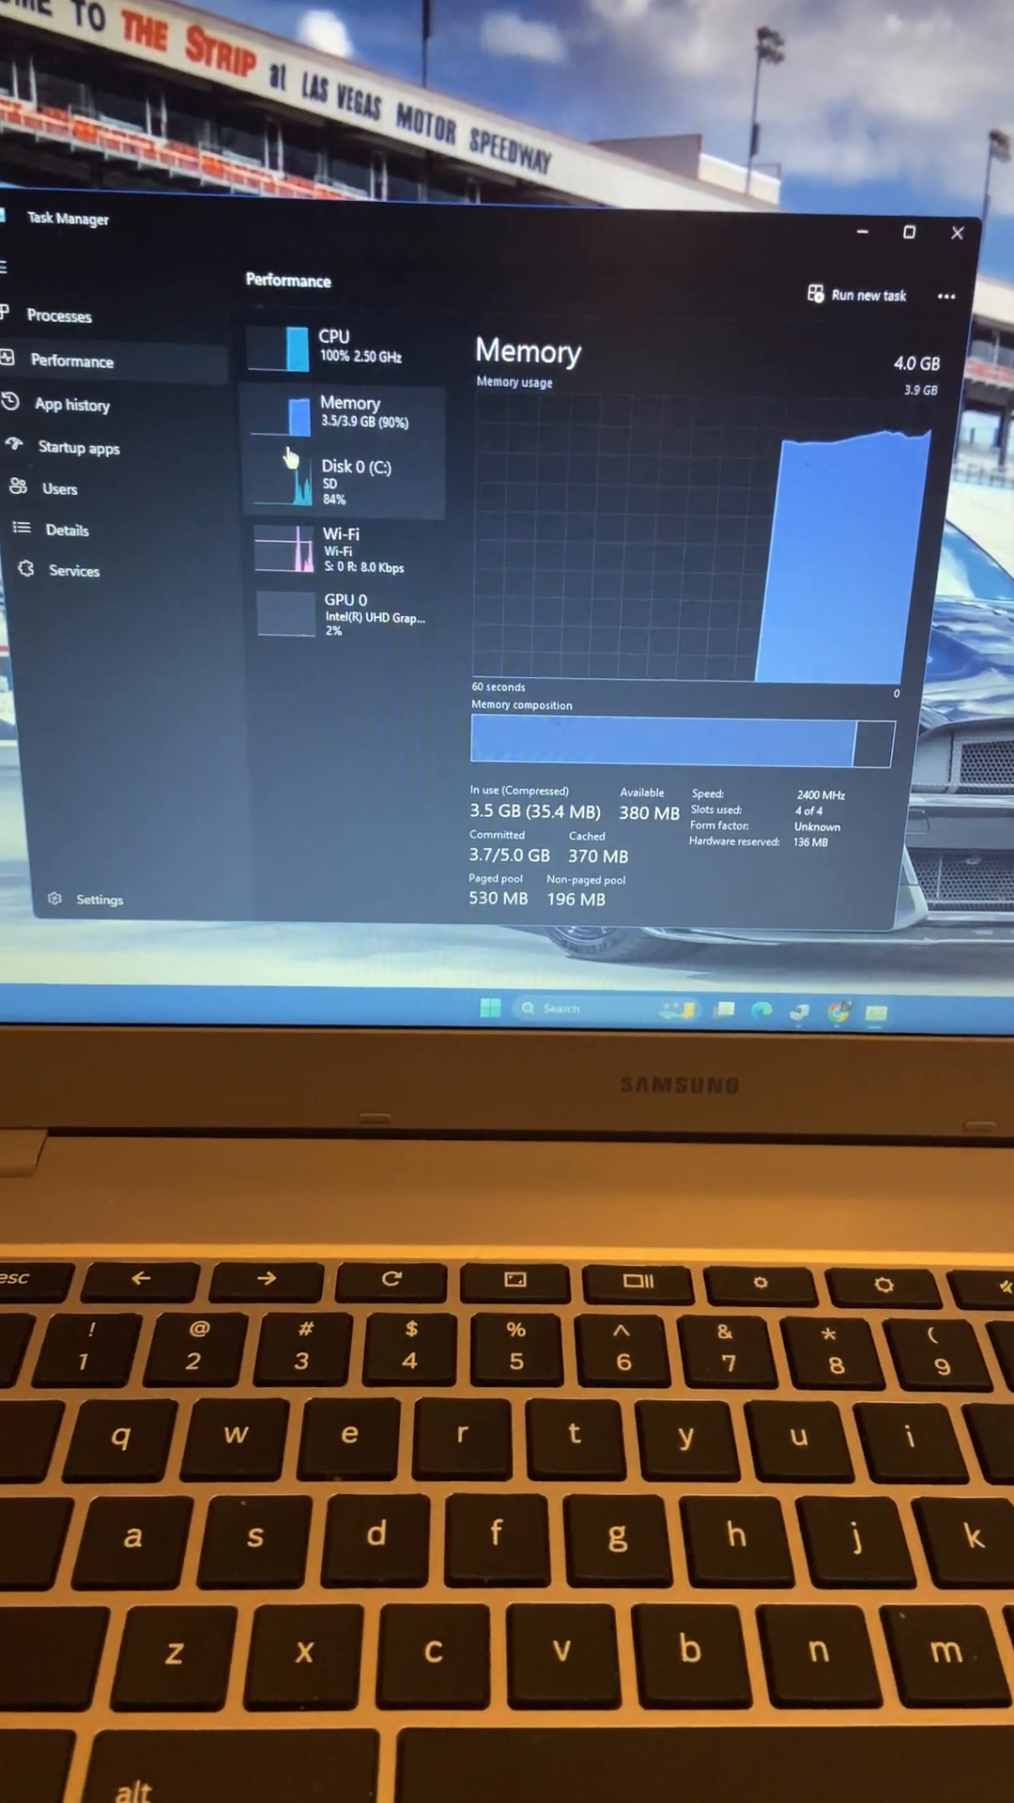
{"action": "left_click", "coordinate": [357, 477]}
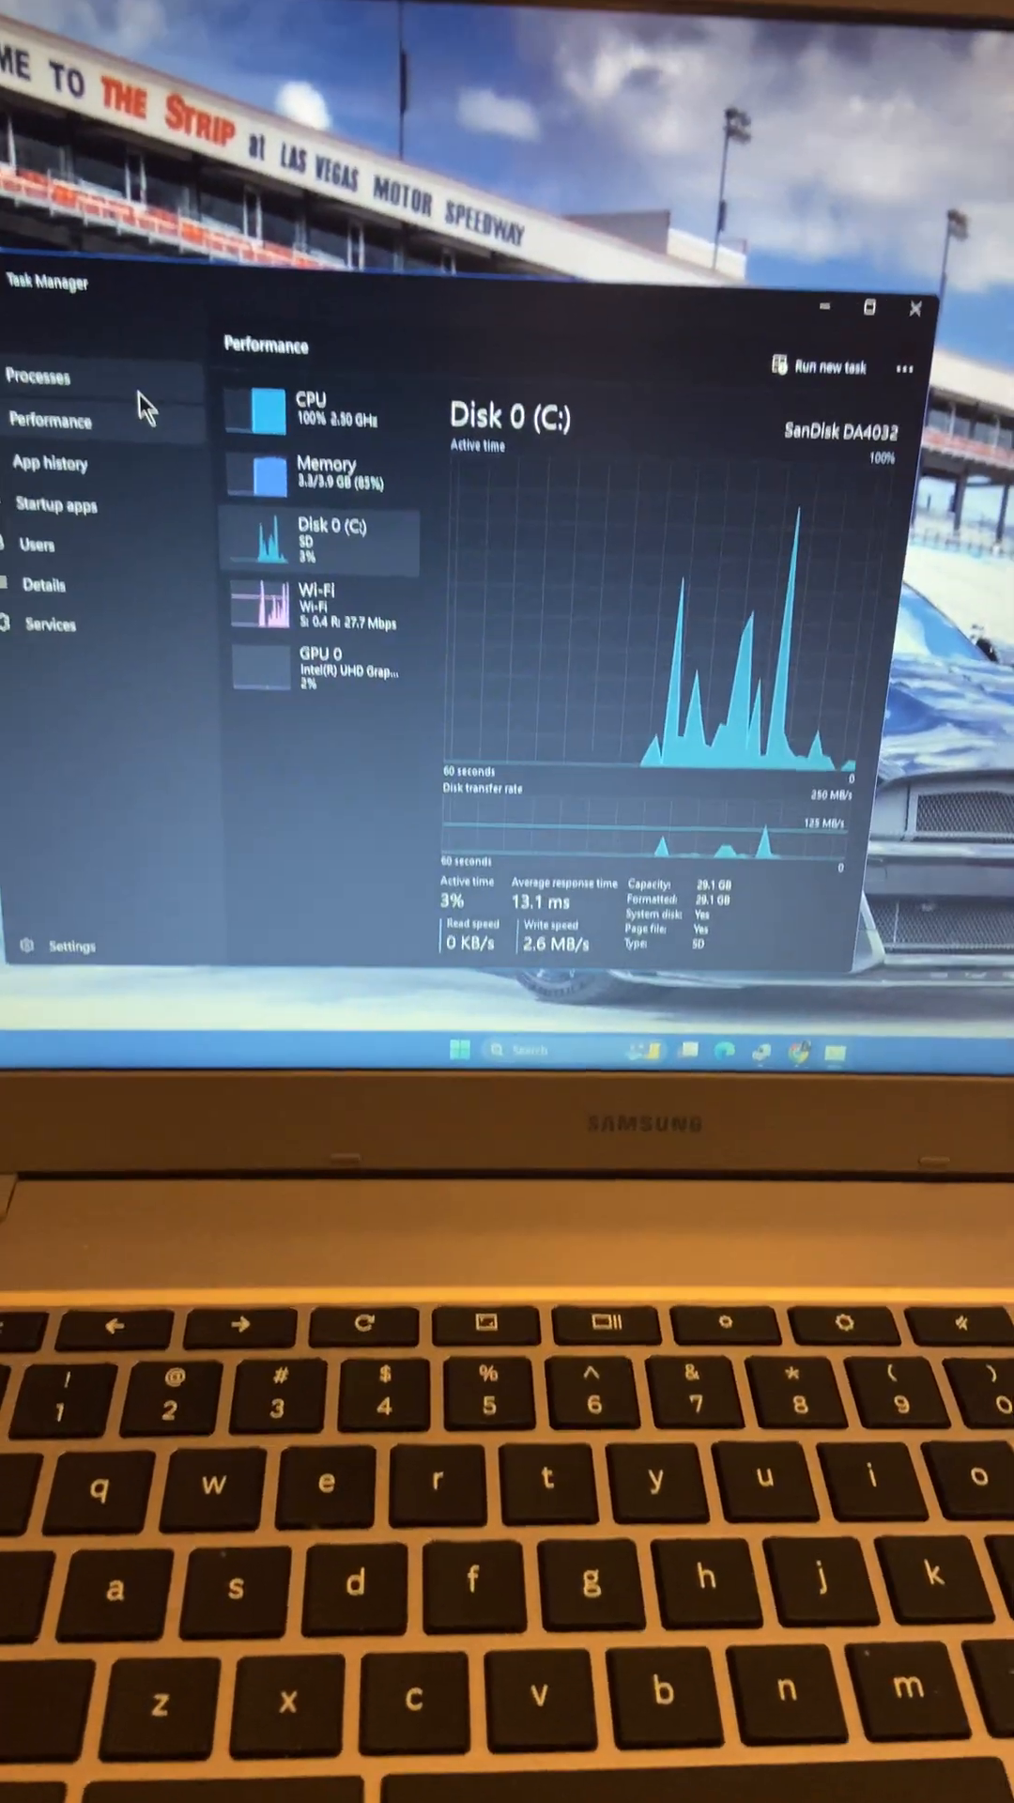
{"action": "left_click", "coordinate": [299, 596]}
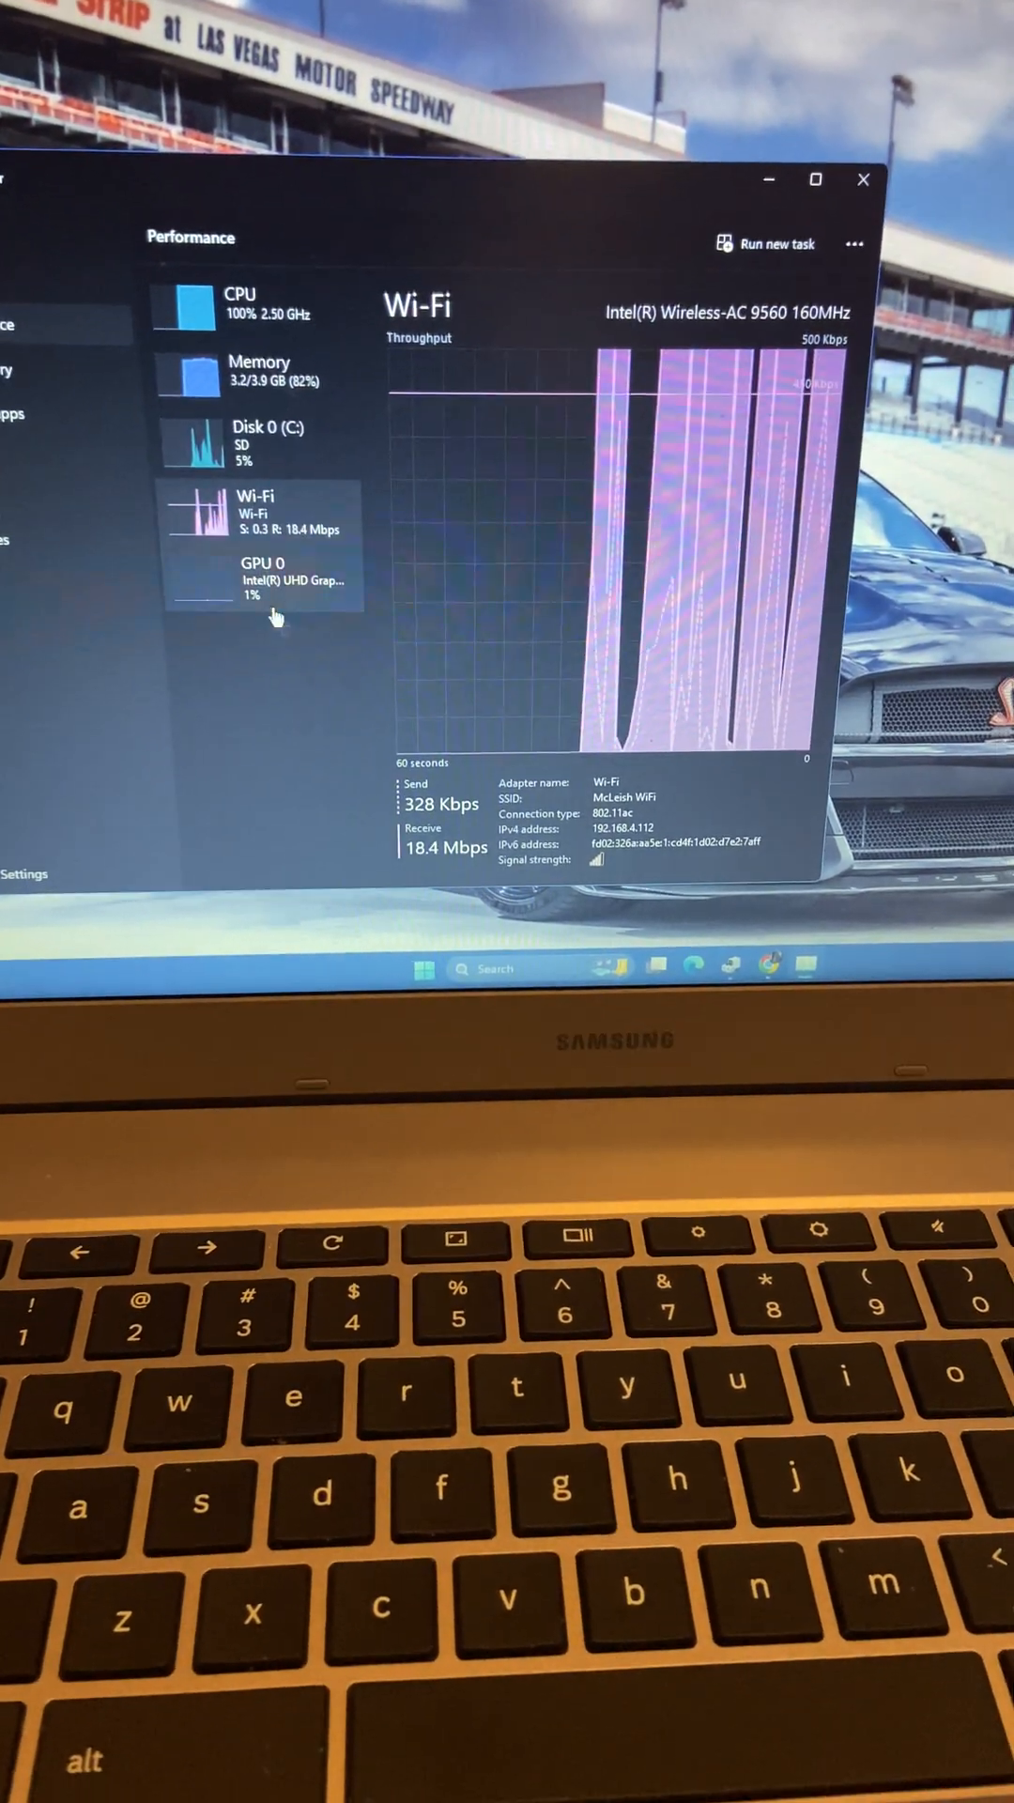
{"action": "left_click", "coordinate": [259, 580]}
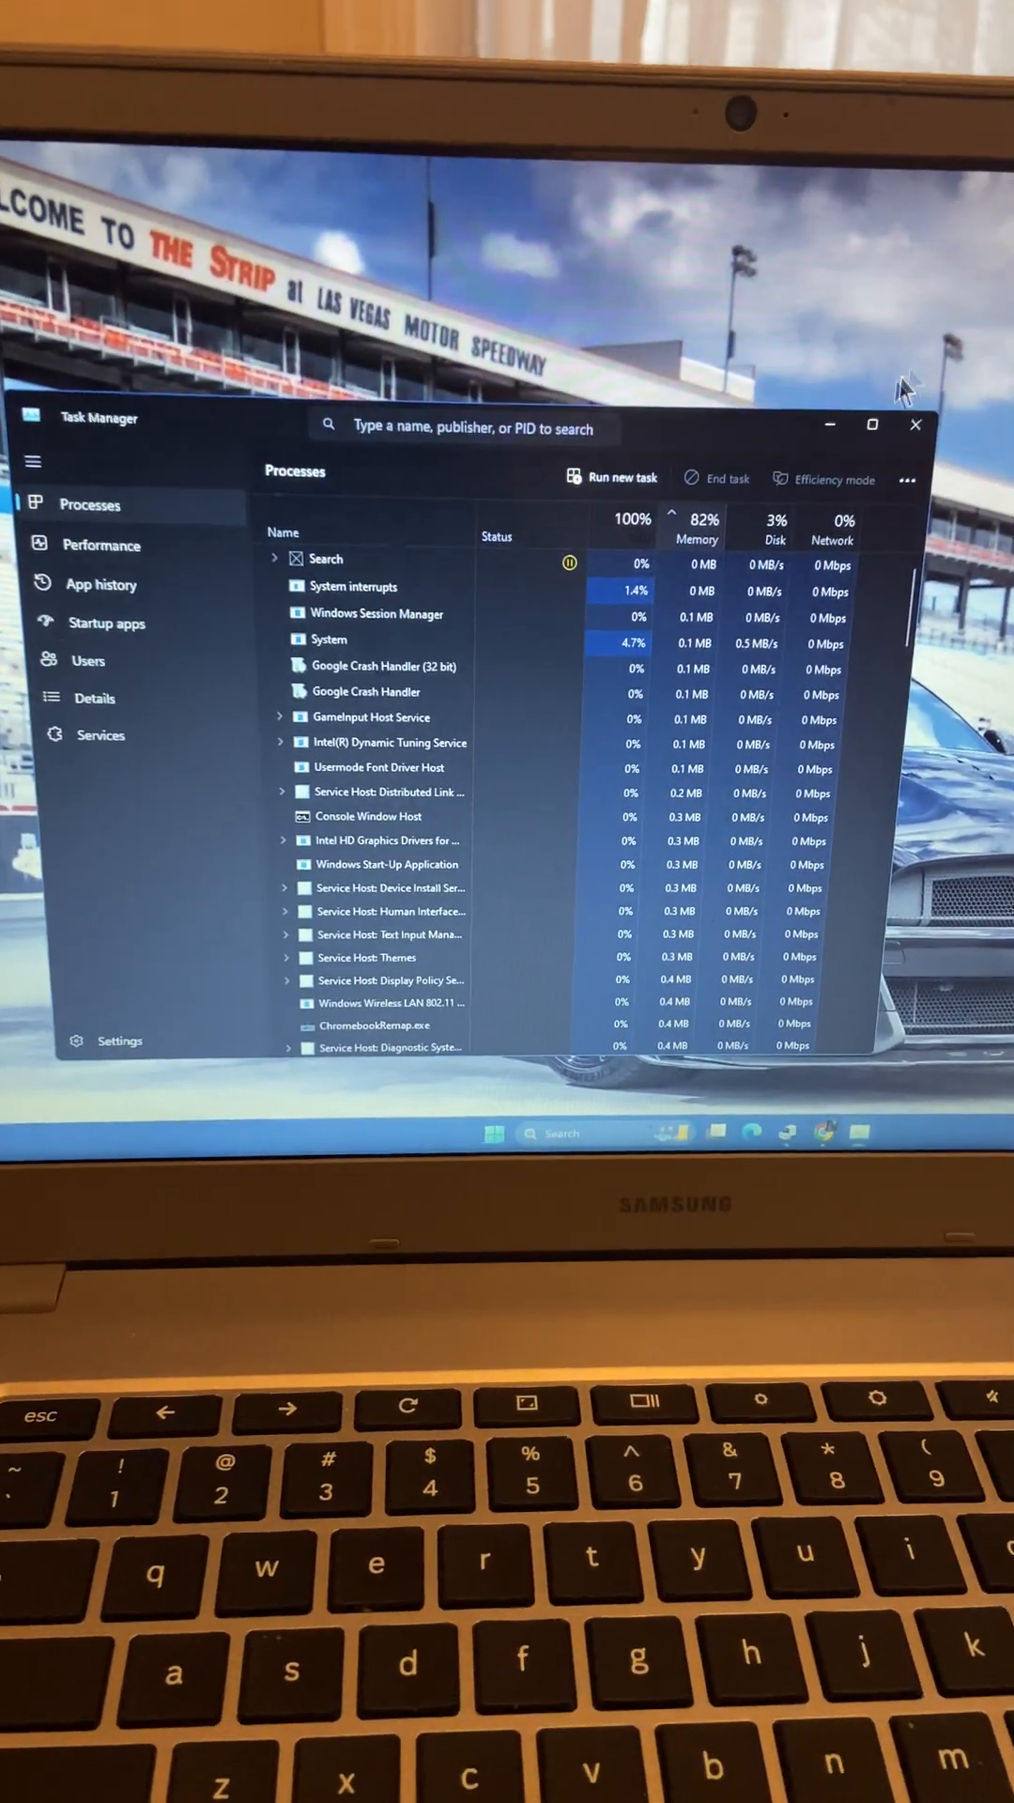
Step: Bring Device Manager forward showing two Unknown devices under Other devices
{"action": "left_click", "coordinate": [915, 424]}
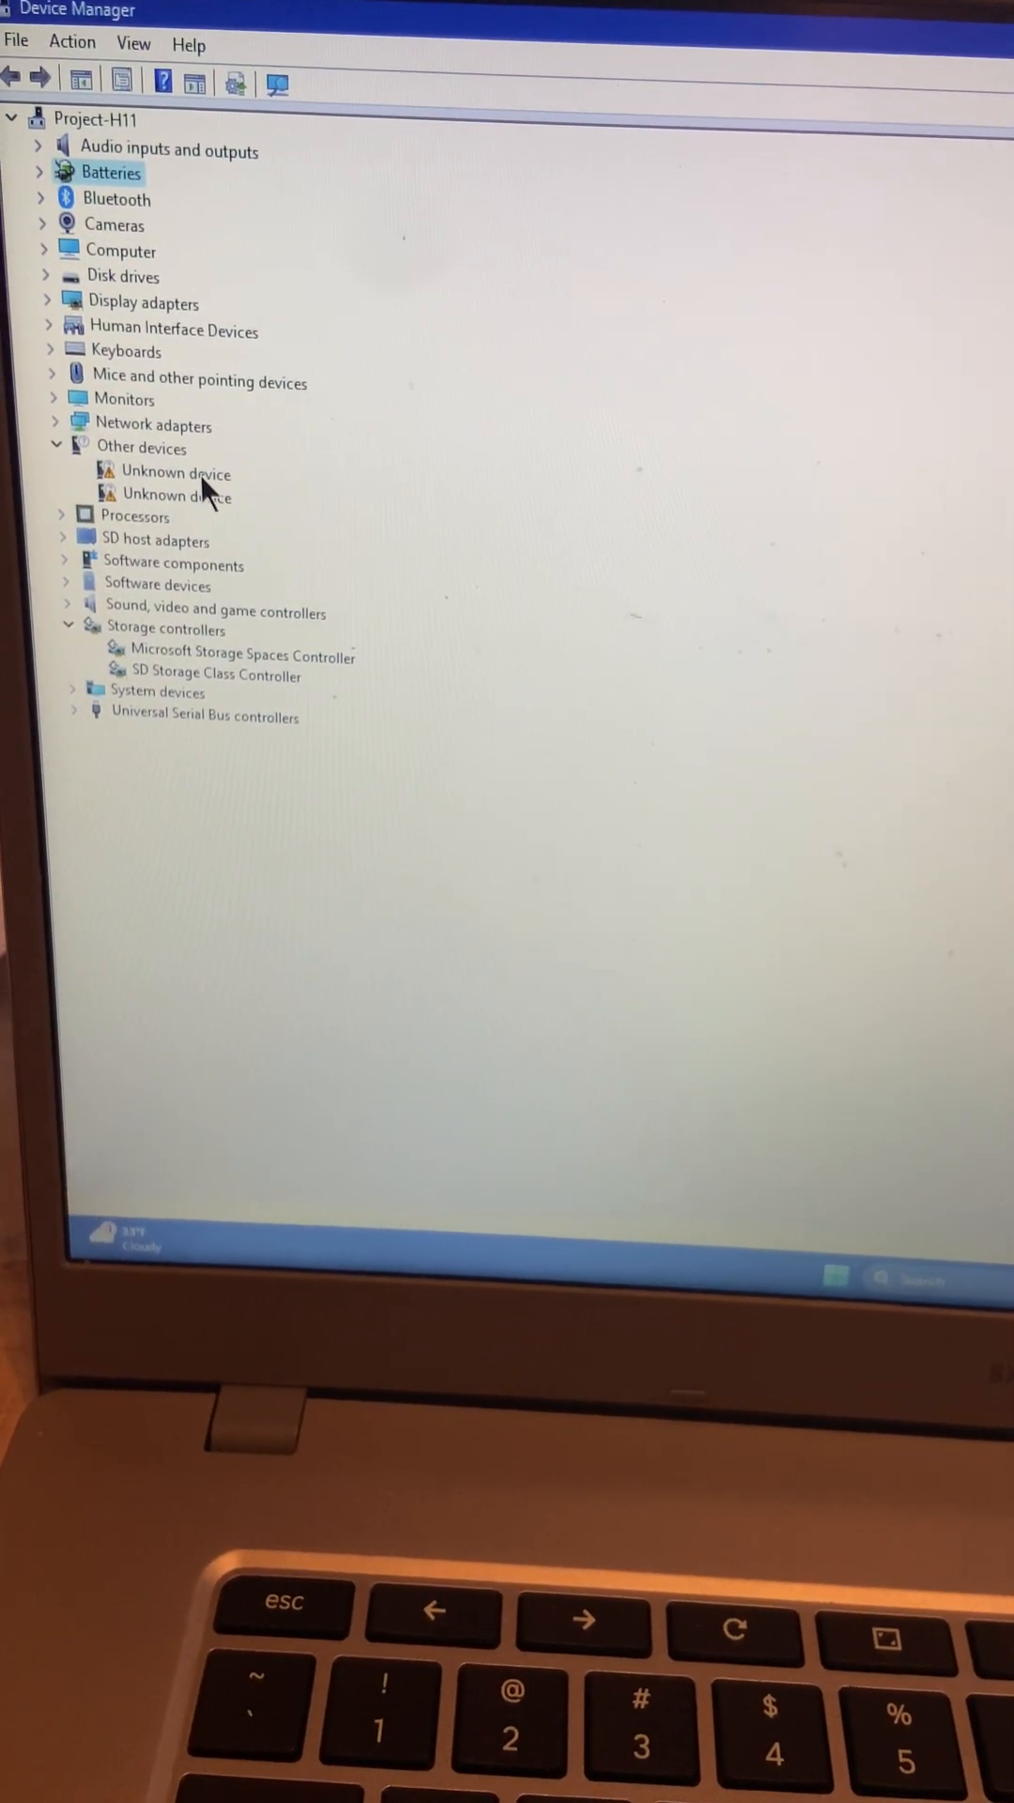
Step: View the Unknown device's properties confirming missing drivers (Code 28), then dismiss the dialog
{"action": "double_click", "coordinate": [177, 473]}
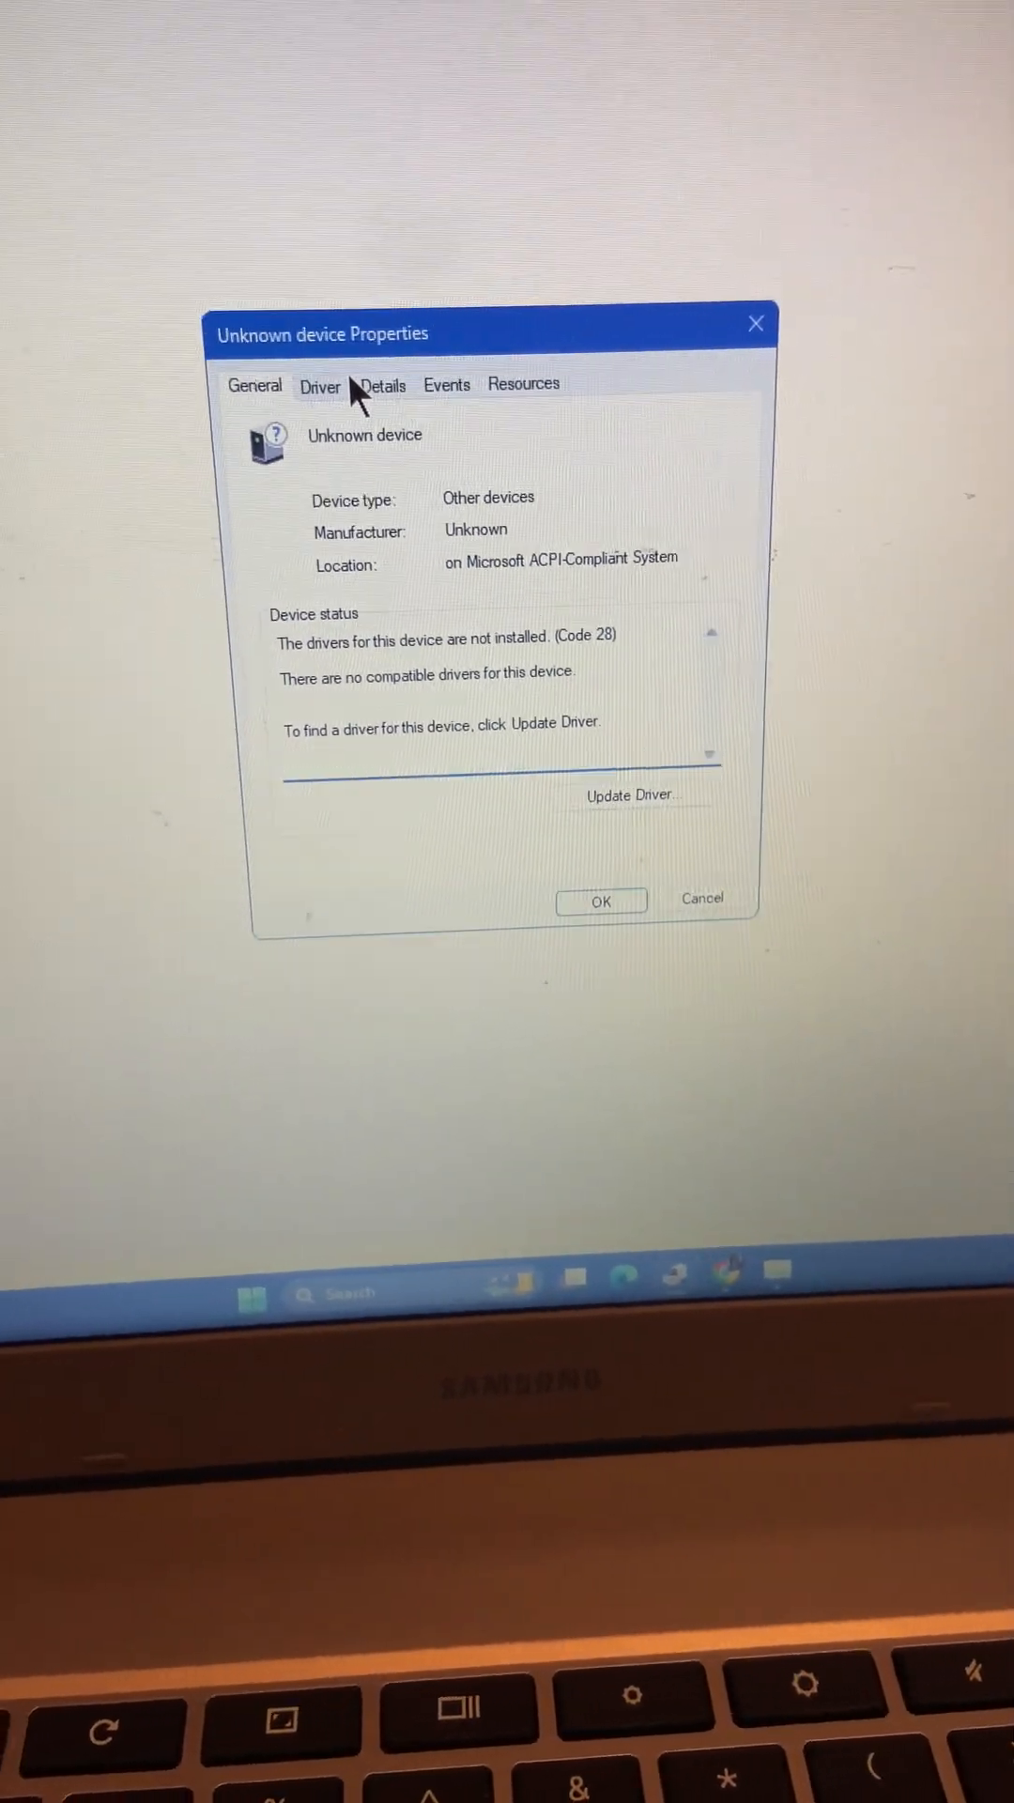
{"action": "left_click", "coordinate": [599, 900]}
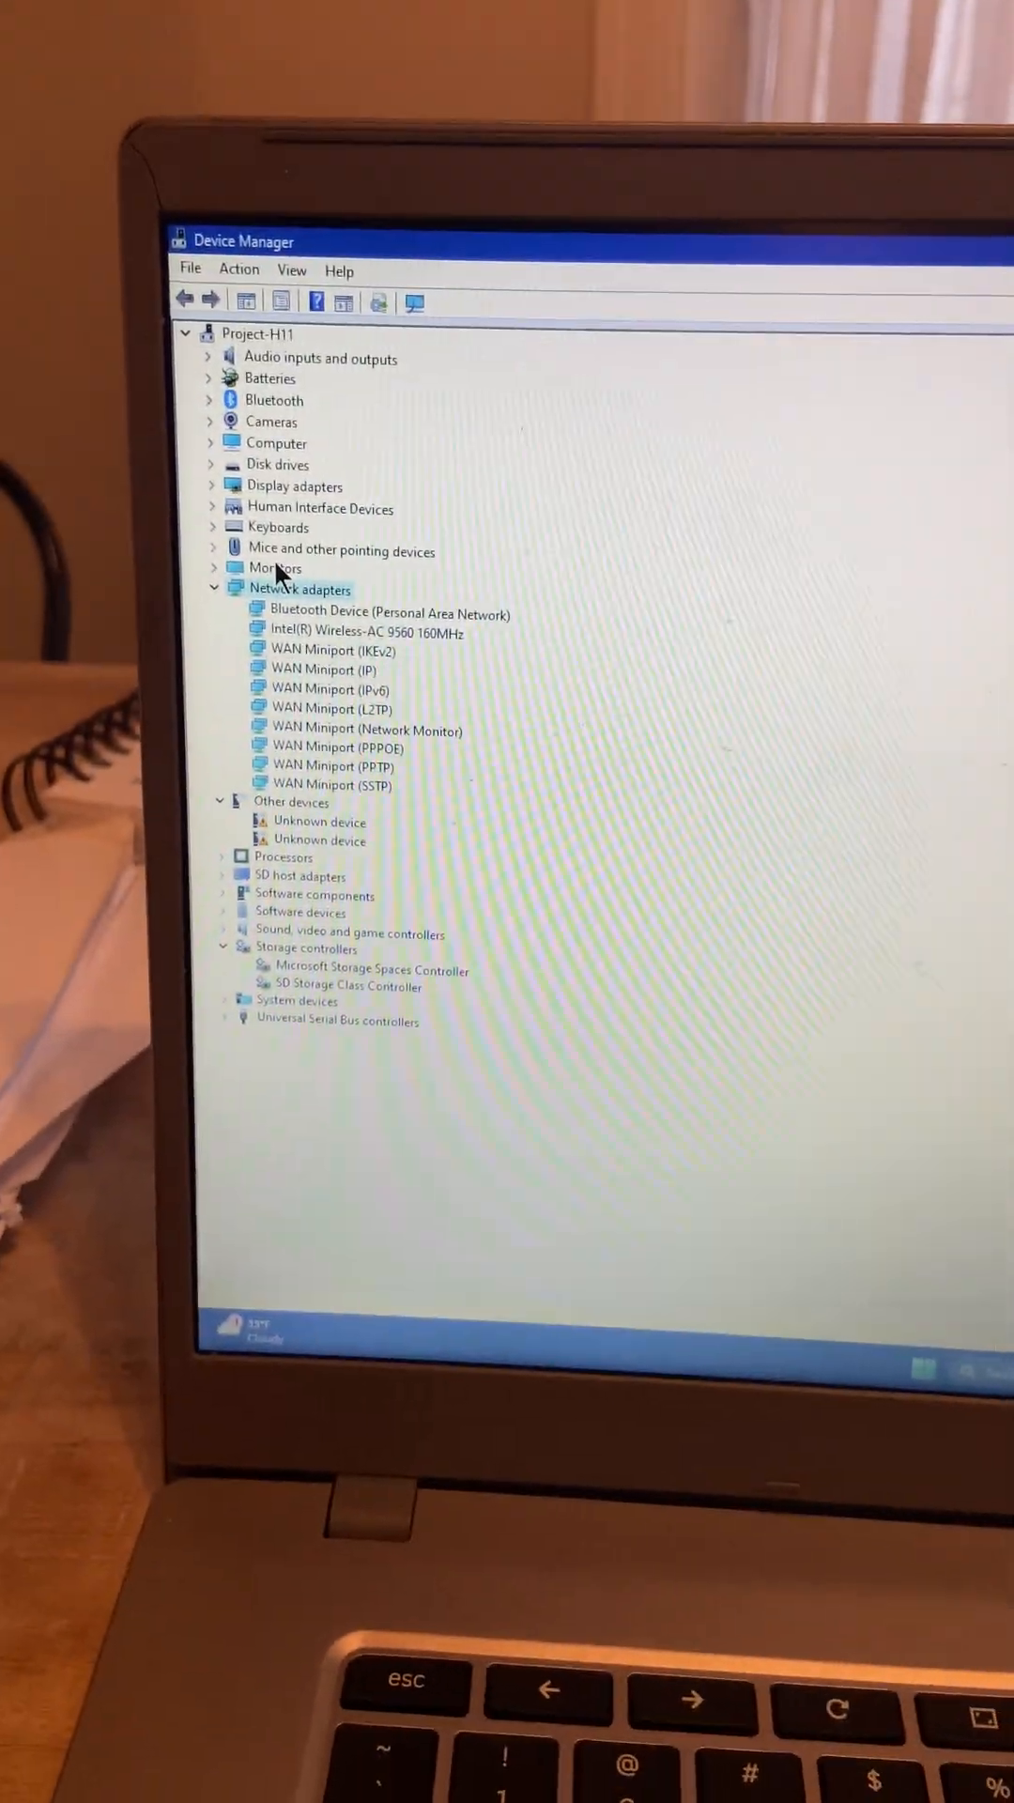